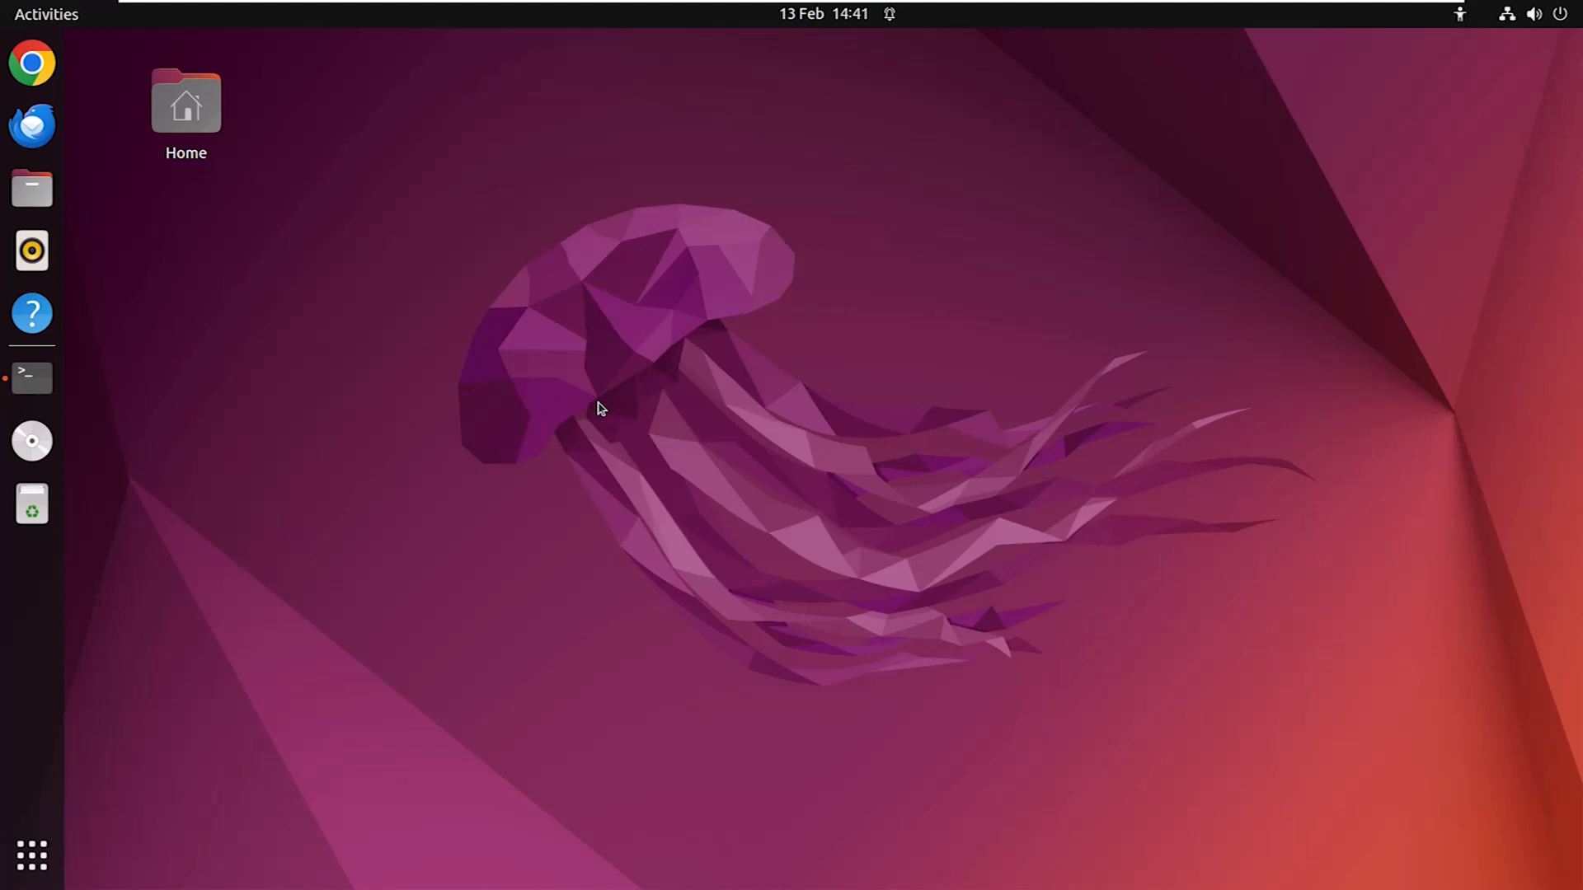
Launch GNOME Terminal from the dock to get an empty command prompt.
click(31, 378)
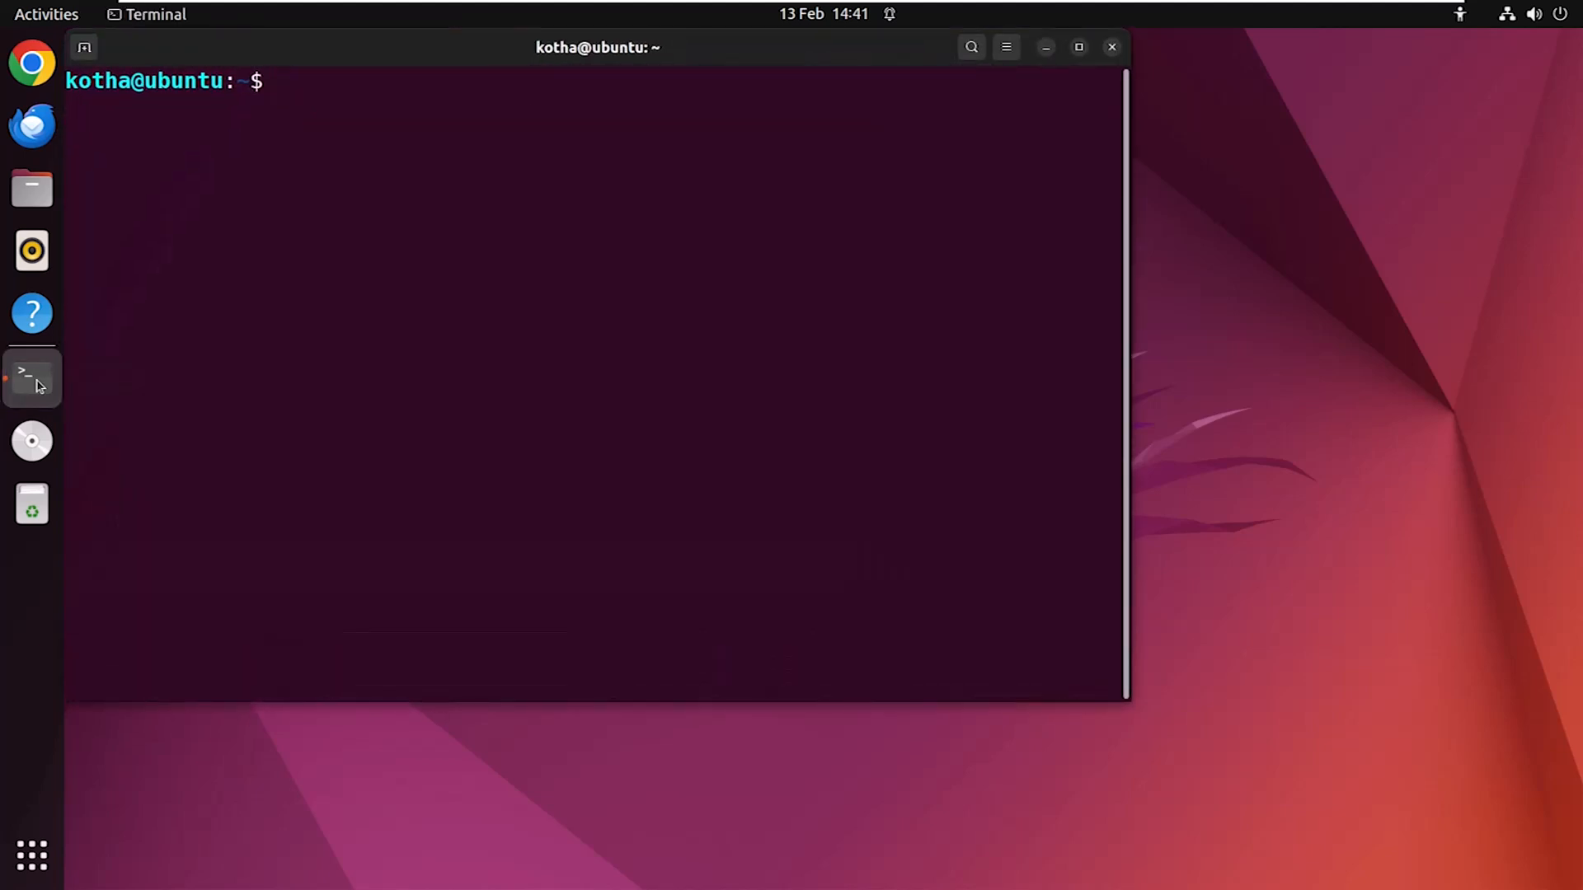
Run 'sudo apt update' then 'sudo add-apt-repository universe' to enable the universe repo.
text(sudo apt)
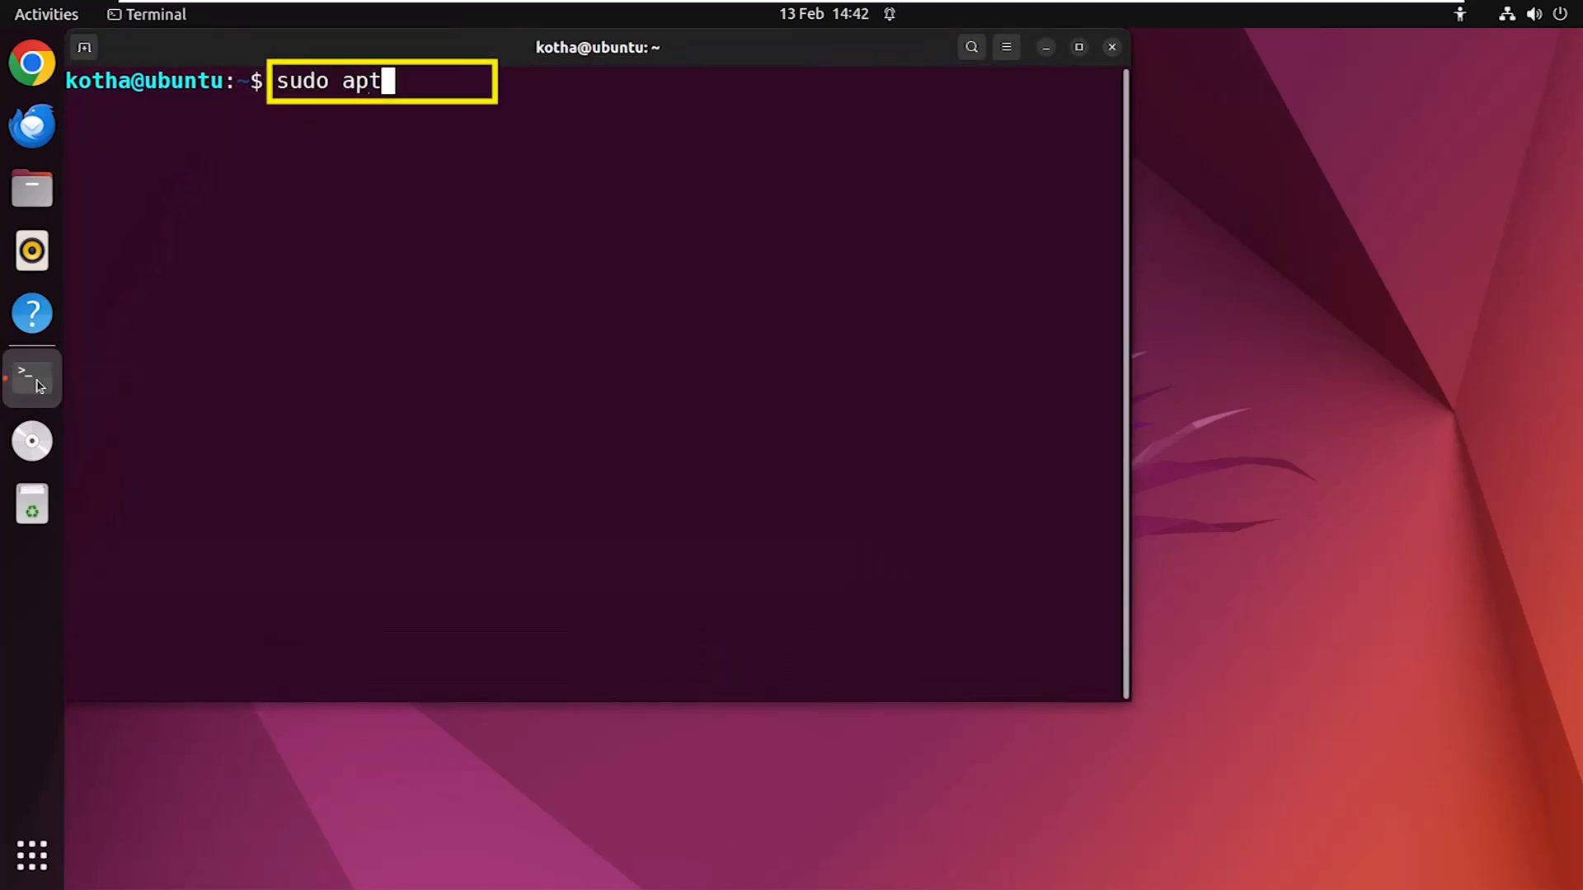
text(update)
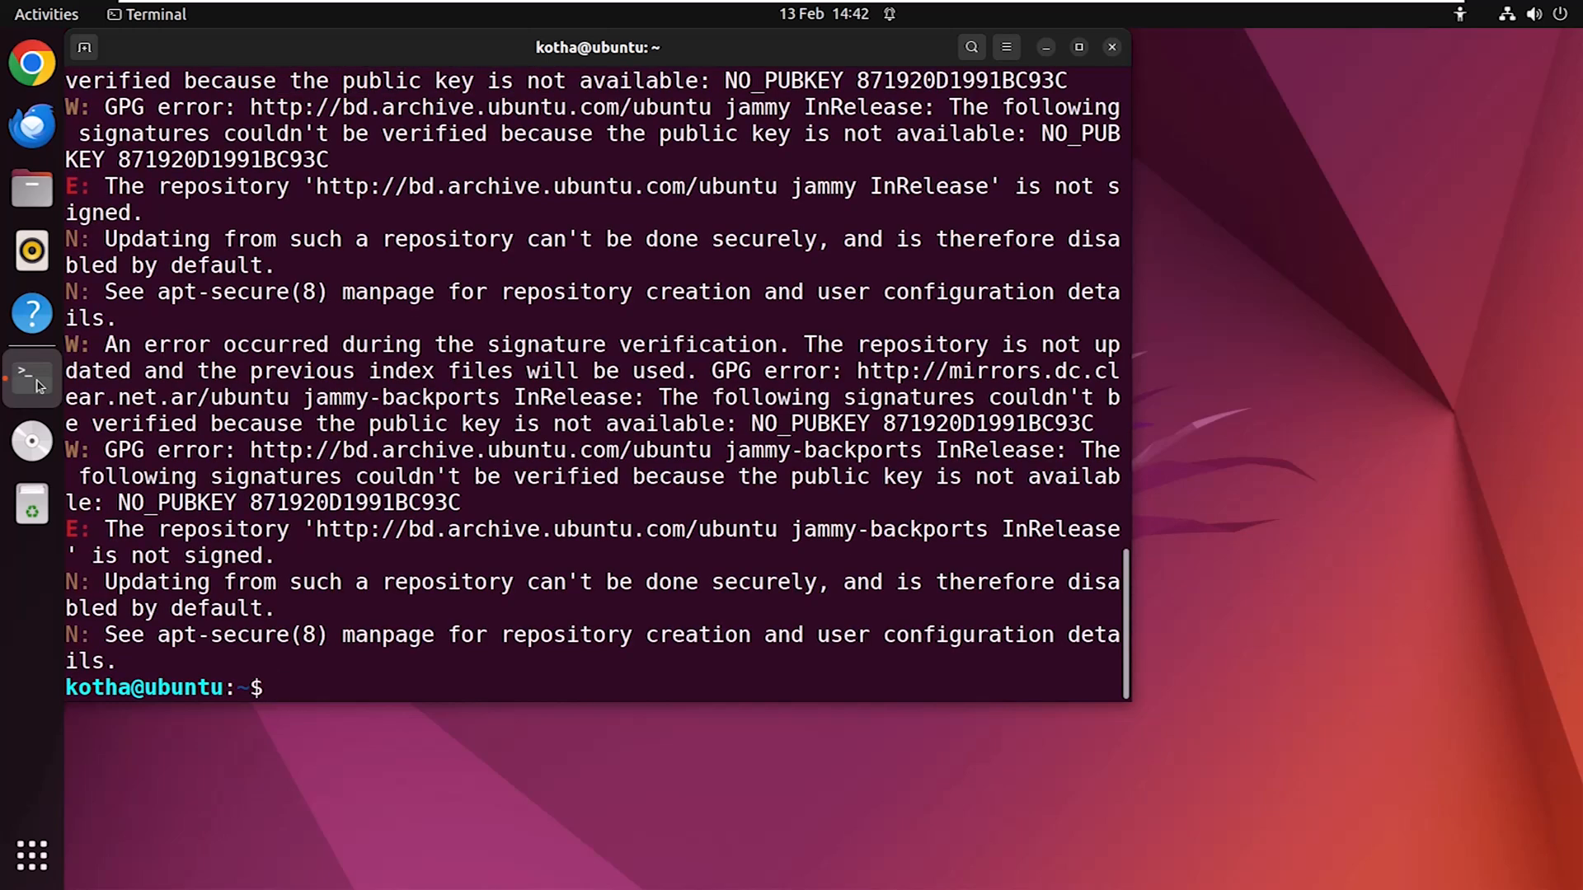
text(sudo add-apt-reposi)
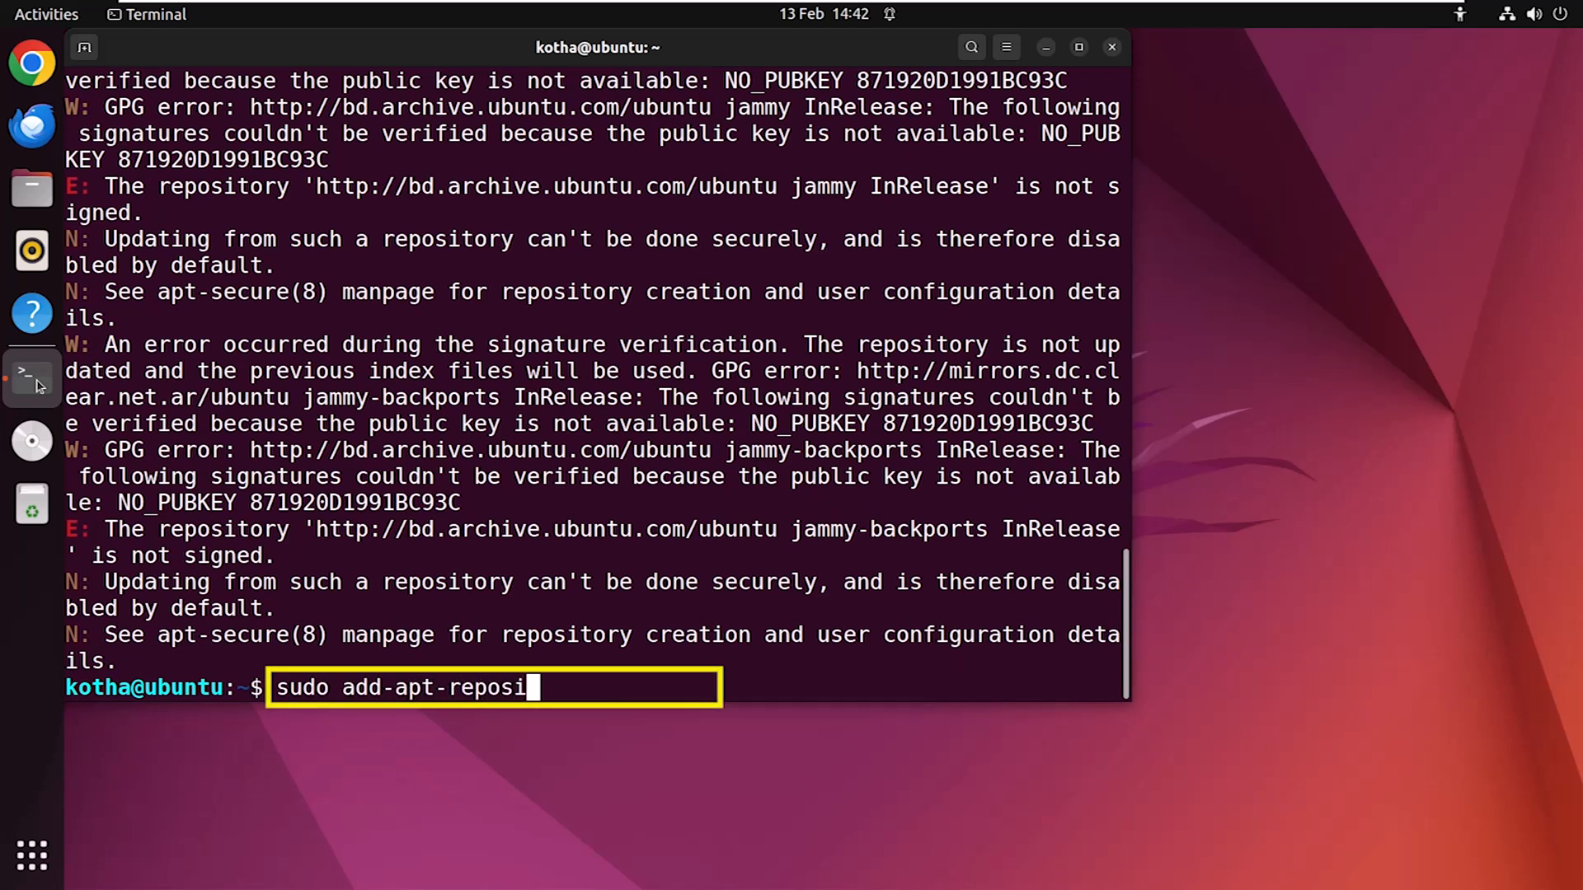
text(tory unive)
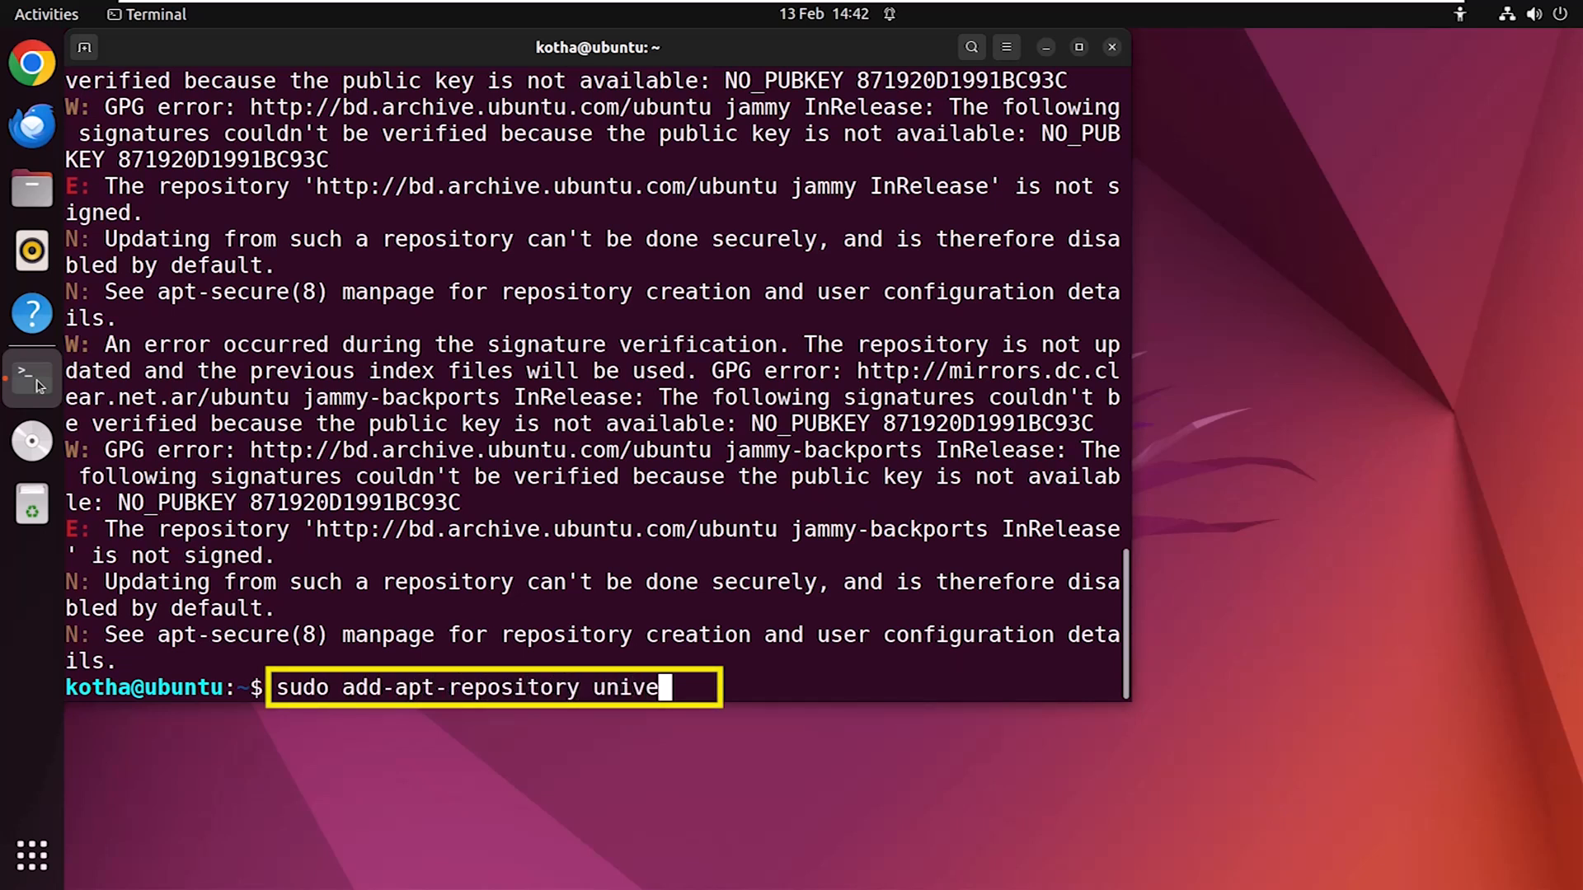
key(Return)
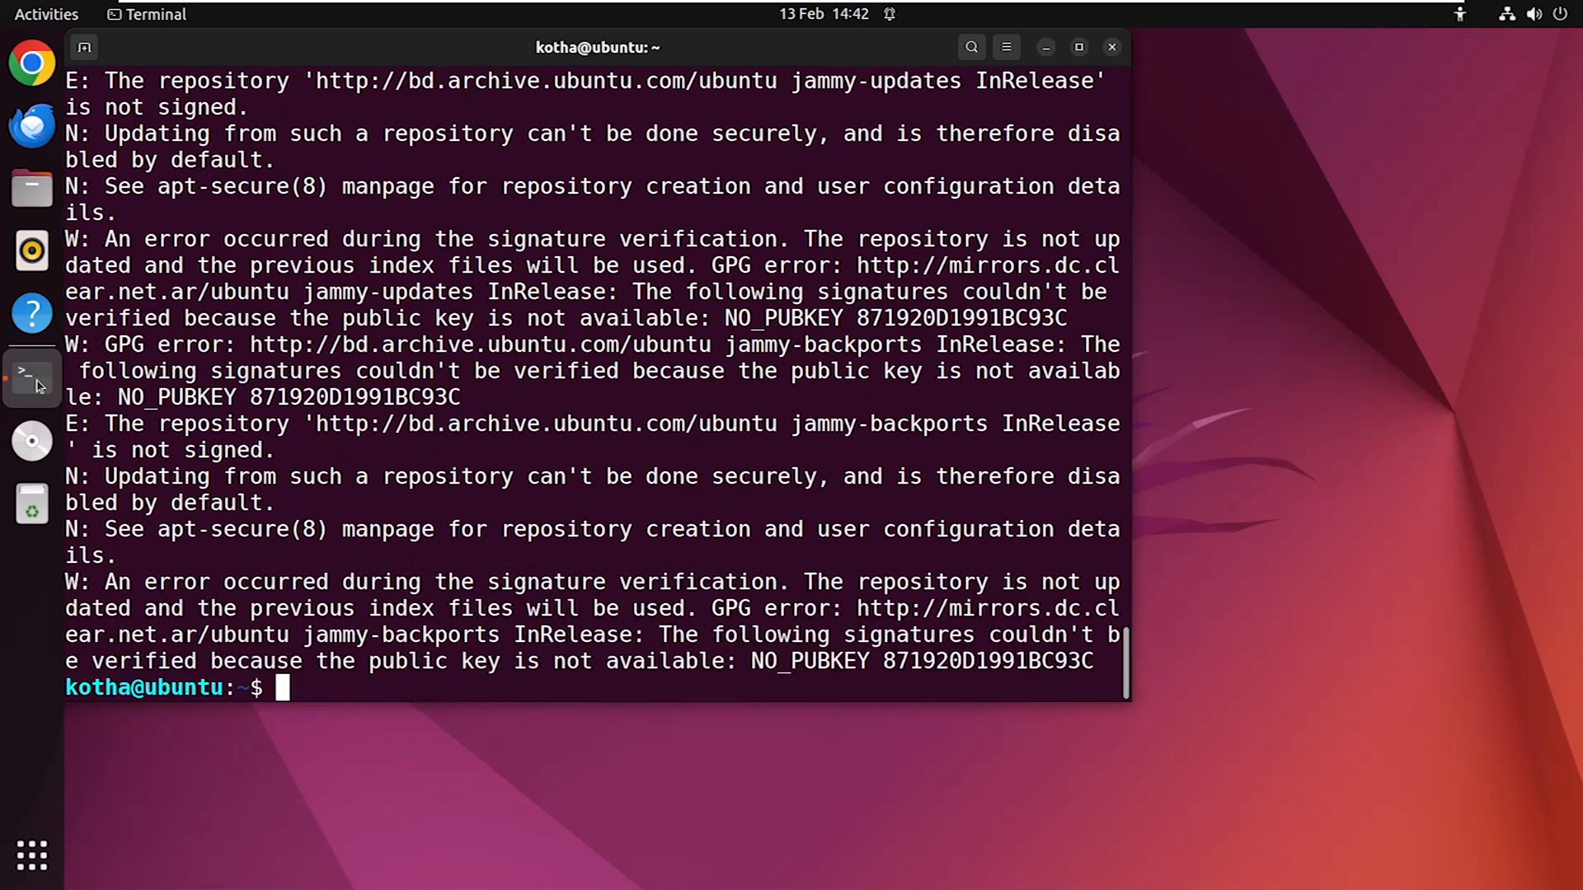
Run 'sudo apt install alien' to install alien with rpm and its libraries.
text(sudo apt)
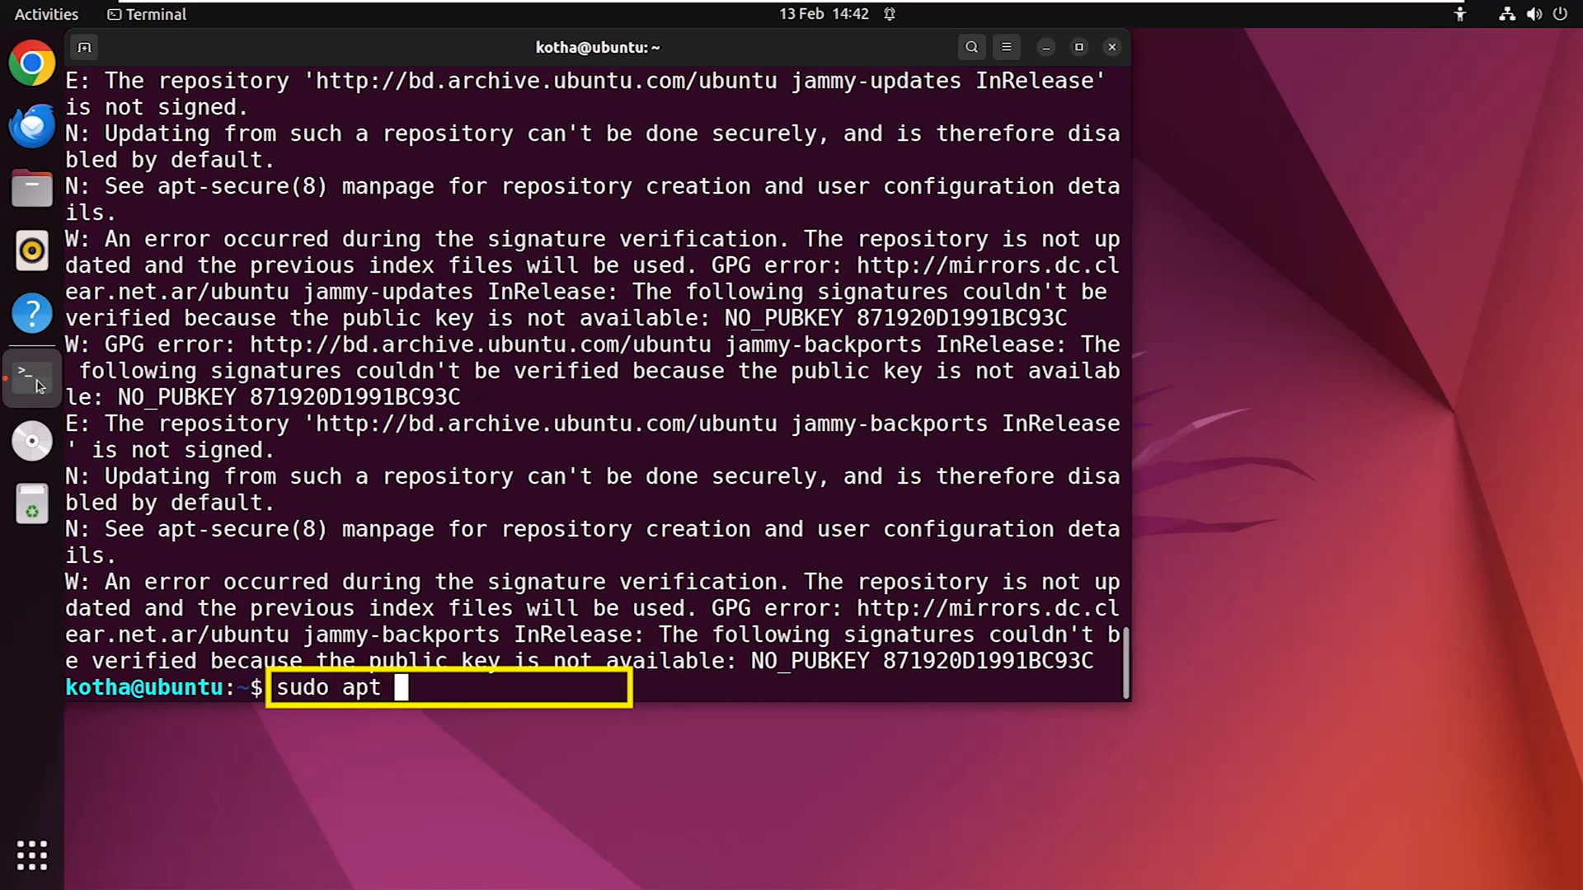
text(install ali)
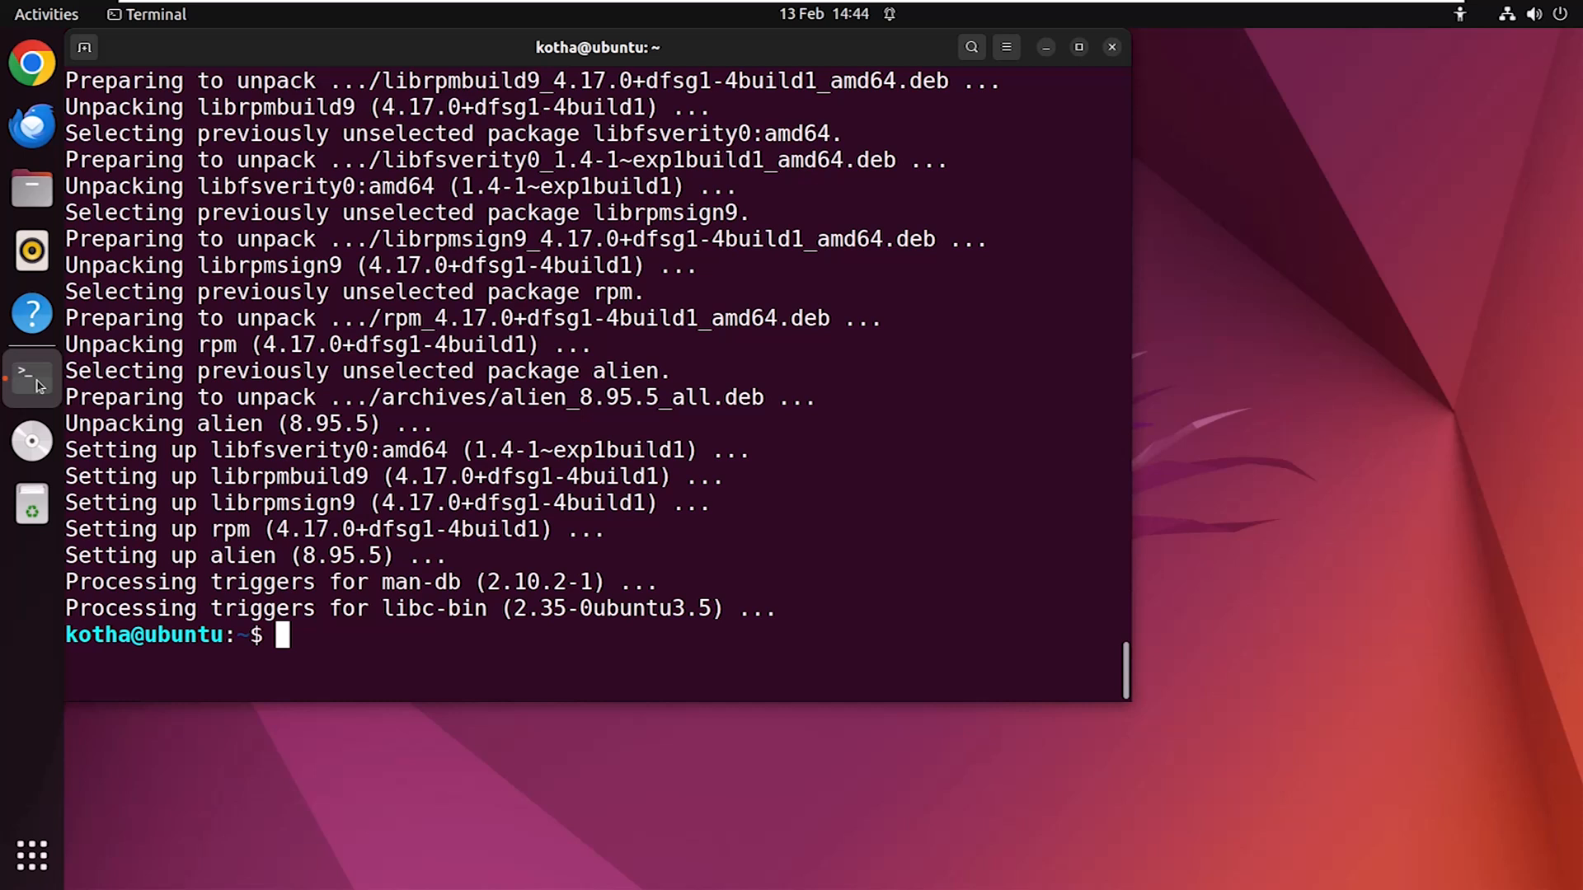
Run 'sudo apt autoremove --purge alien' and confirm with y to purge alien and rpm.
text(sudo)
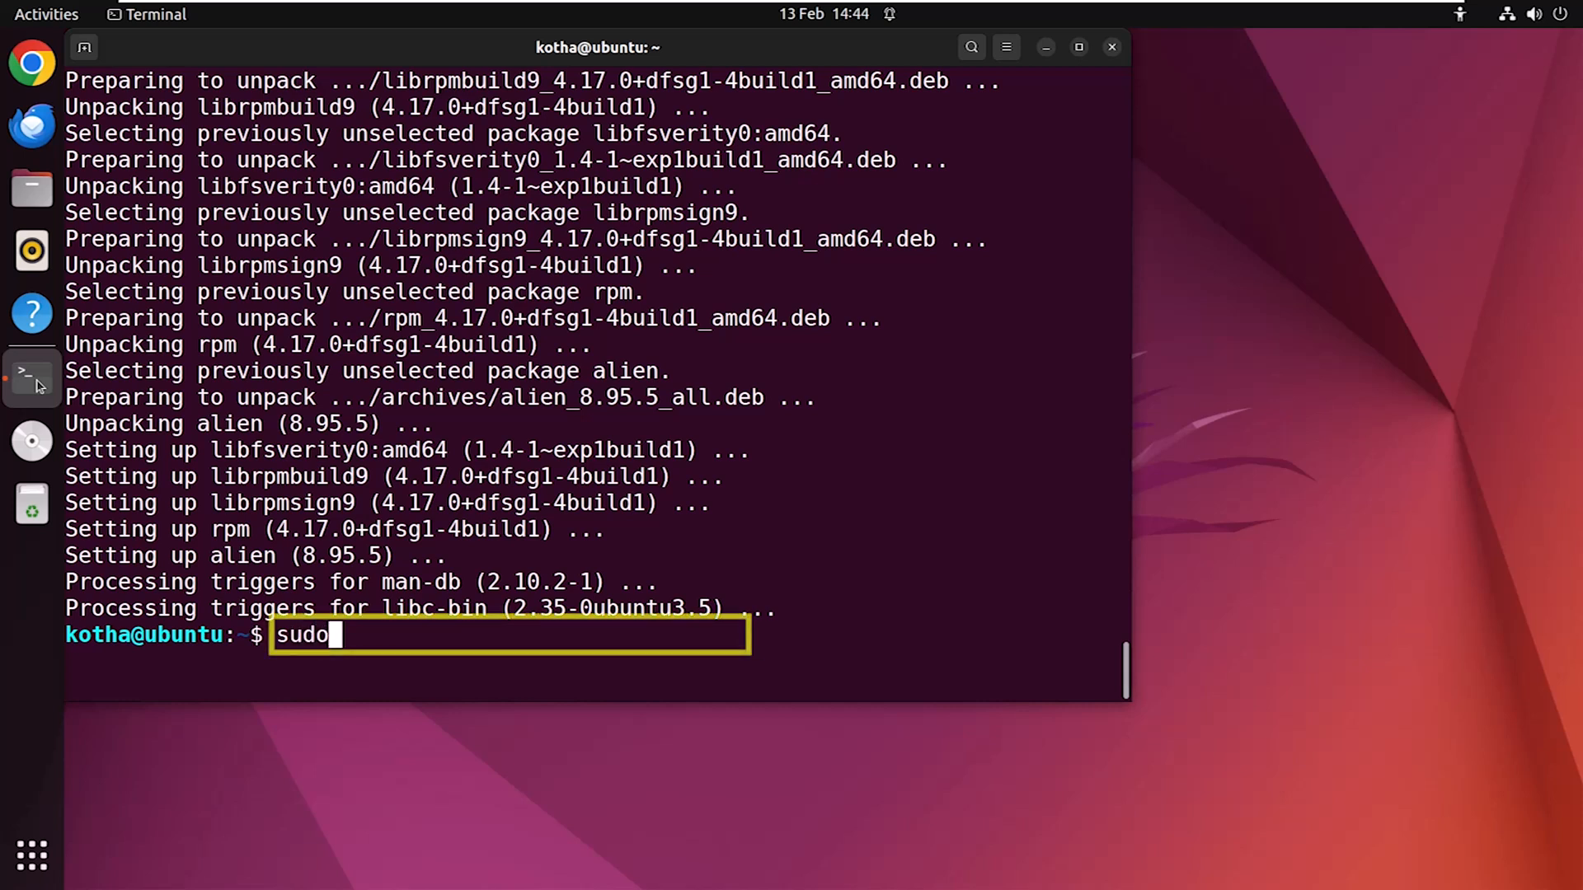
text(apt au)
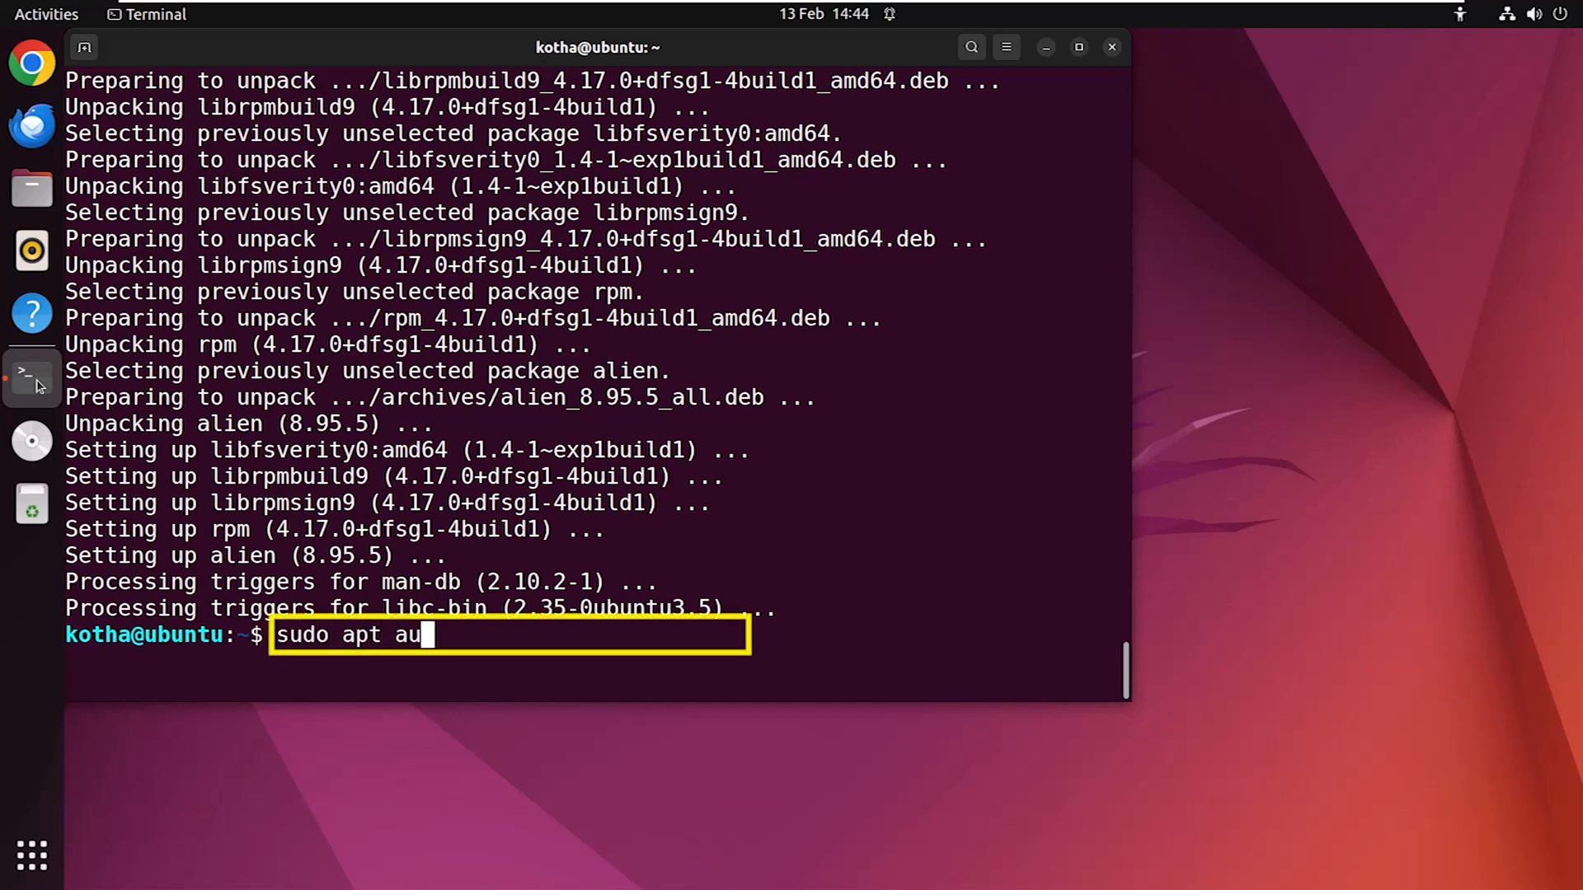
text(toremove)
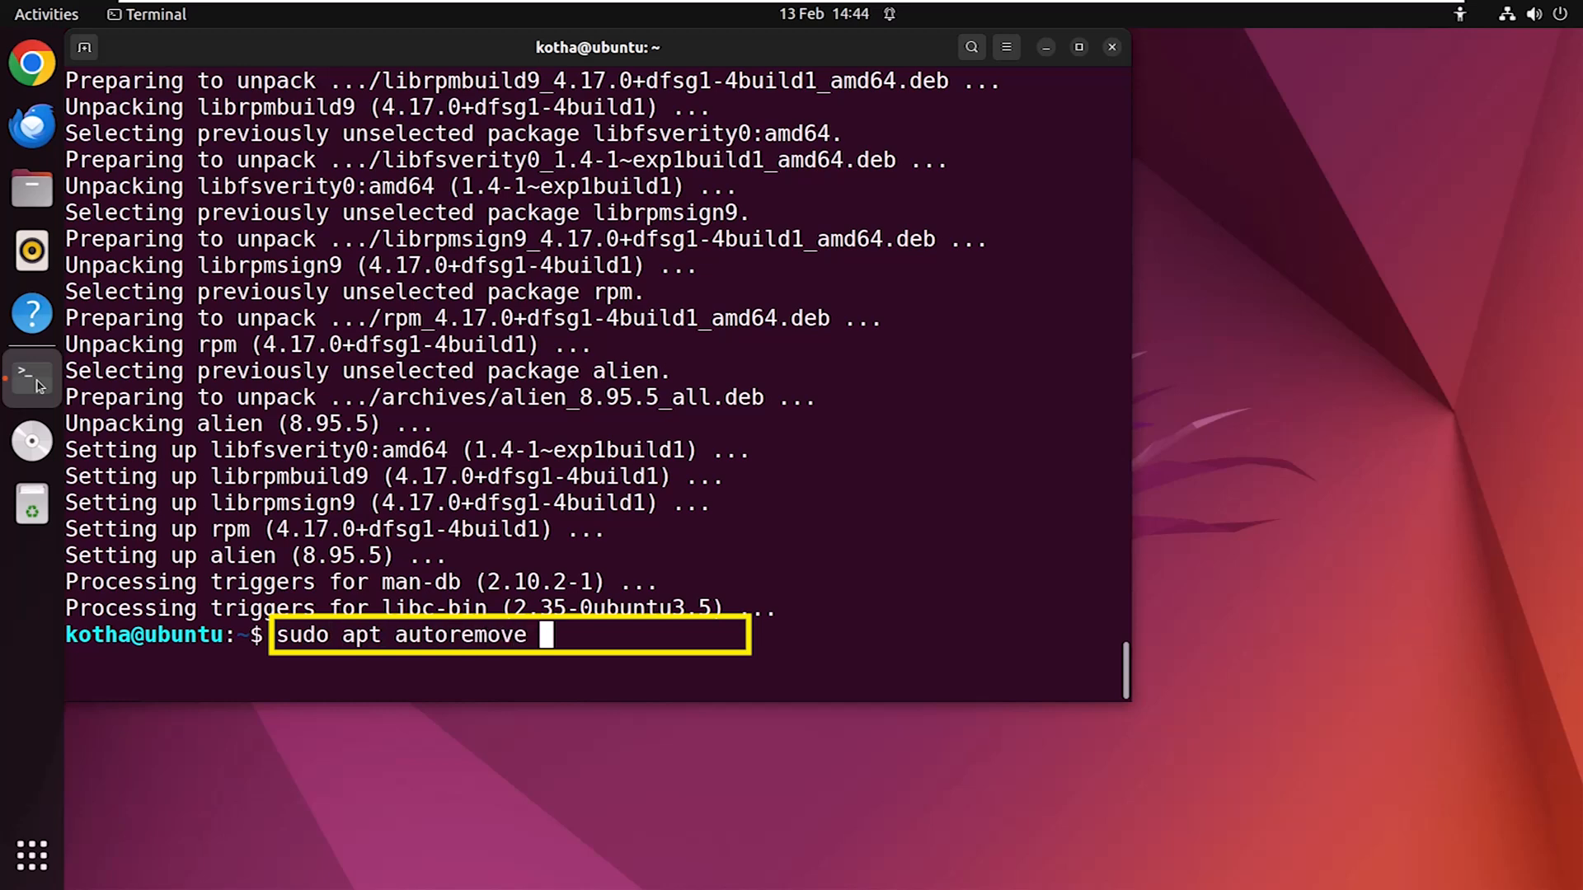
text(--purge alien)
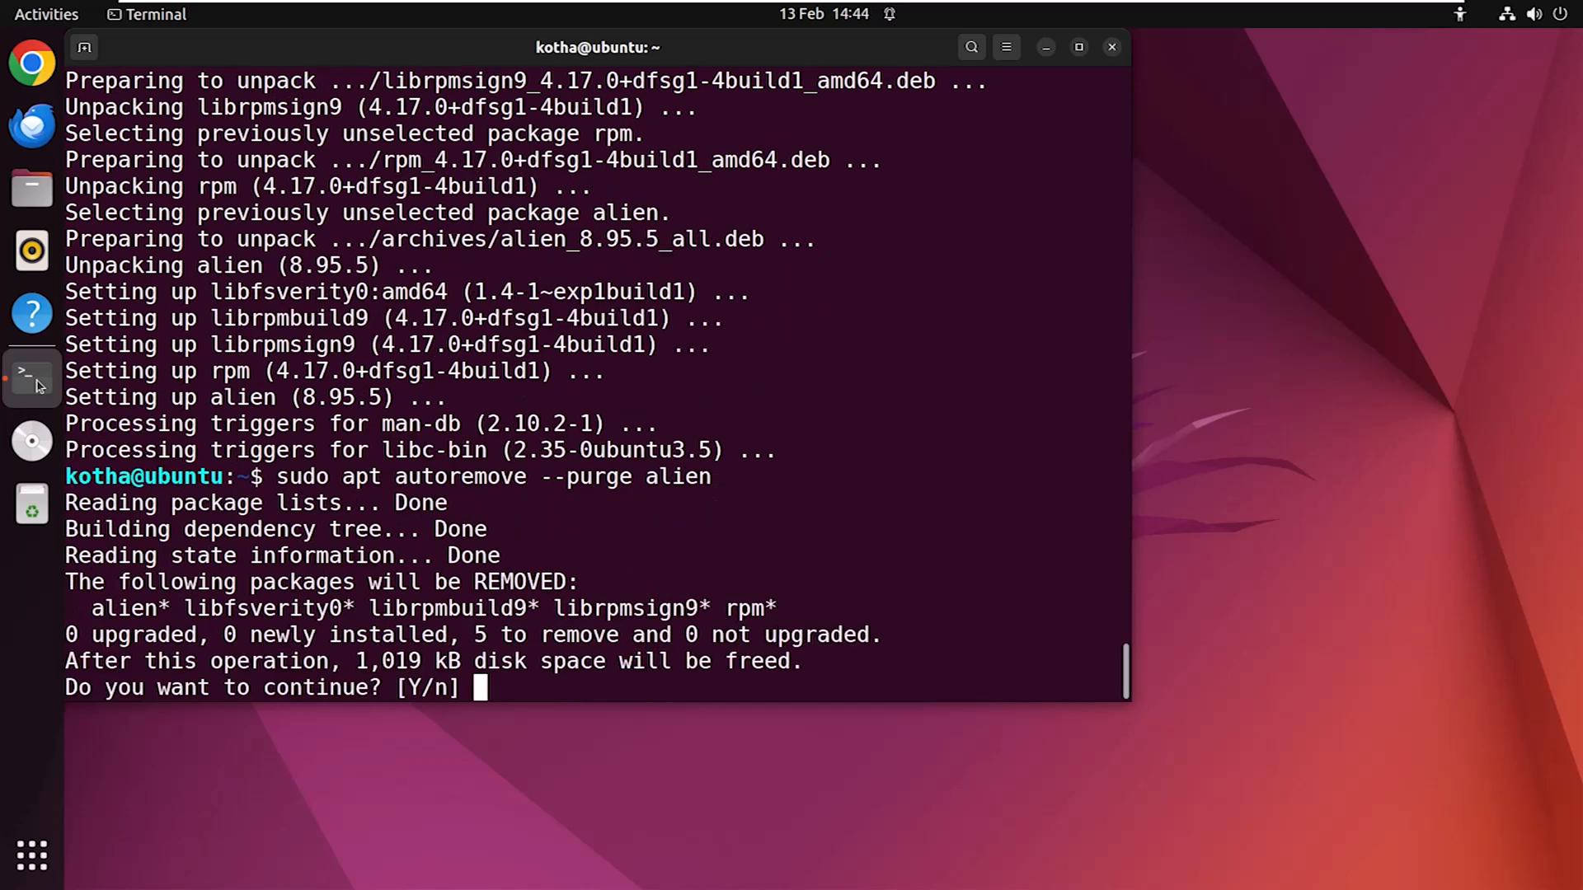
text(y)
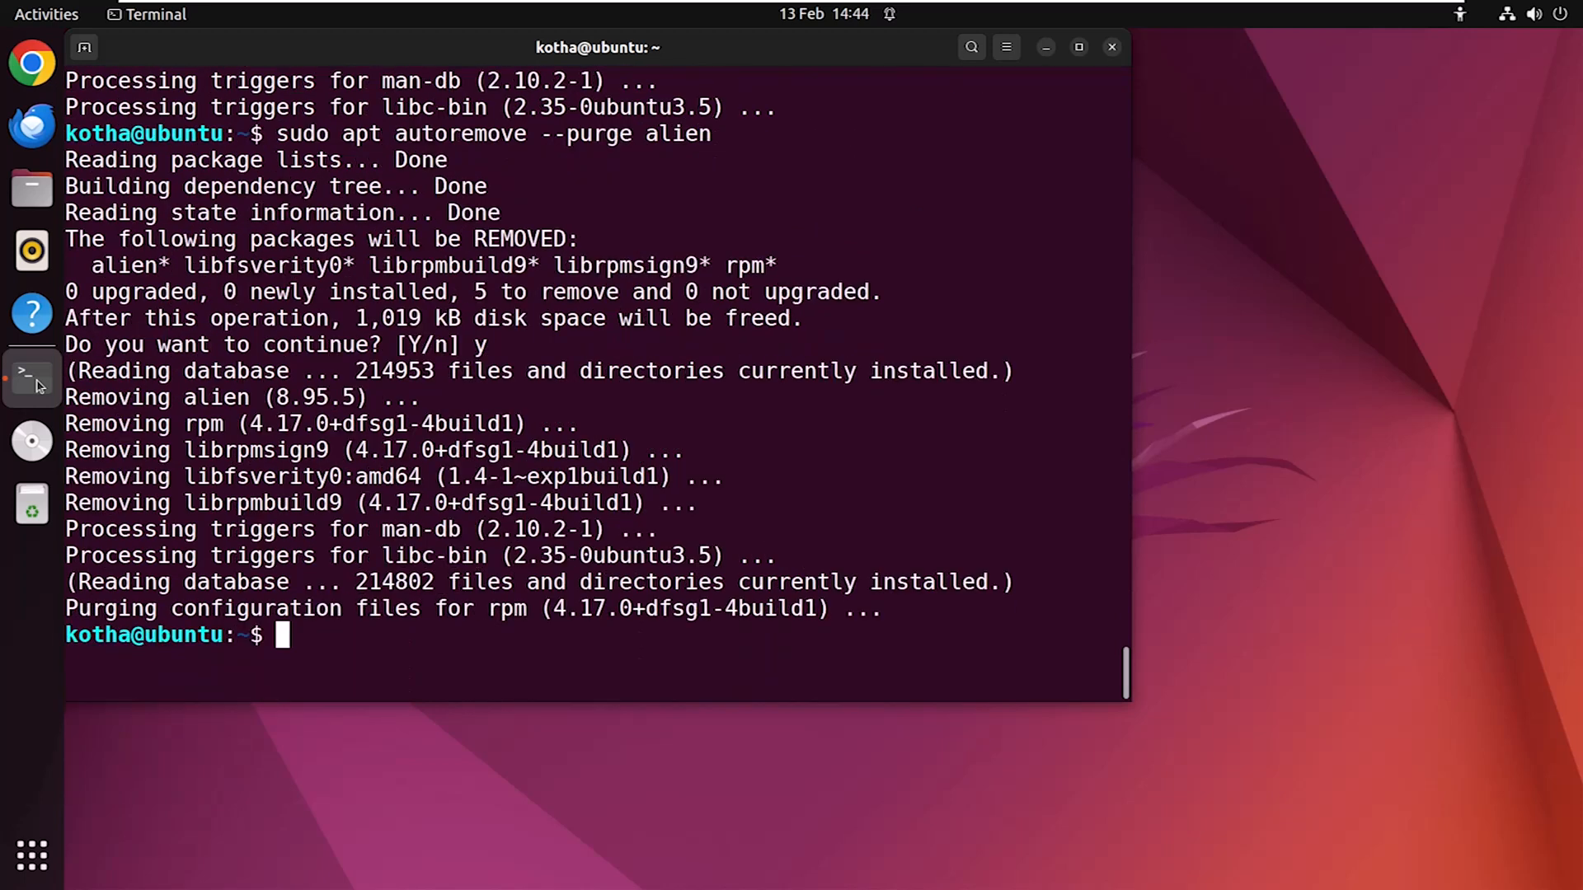